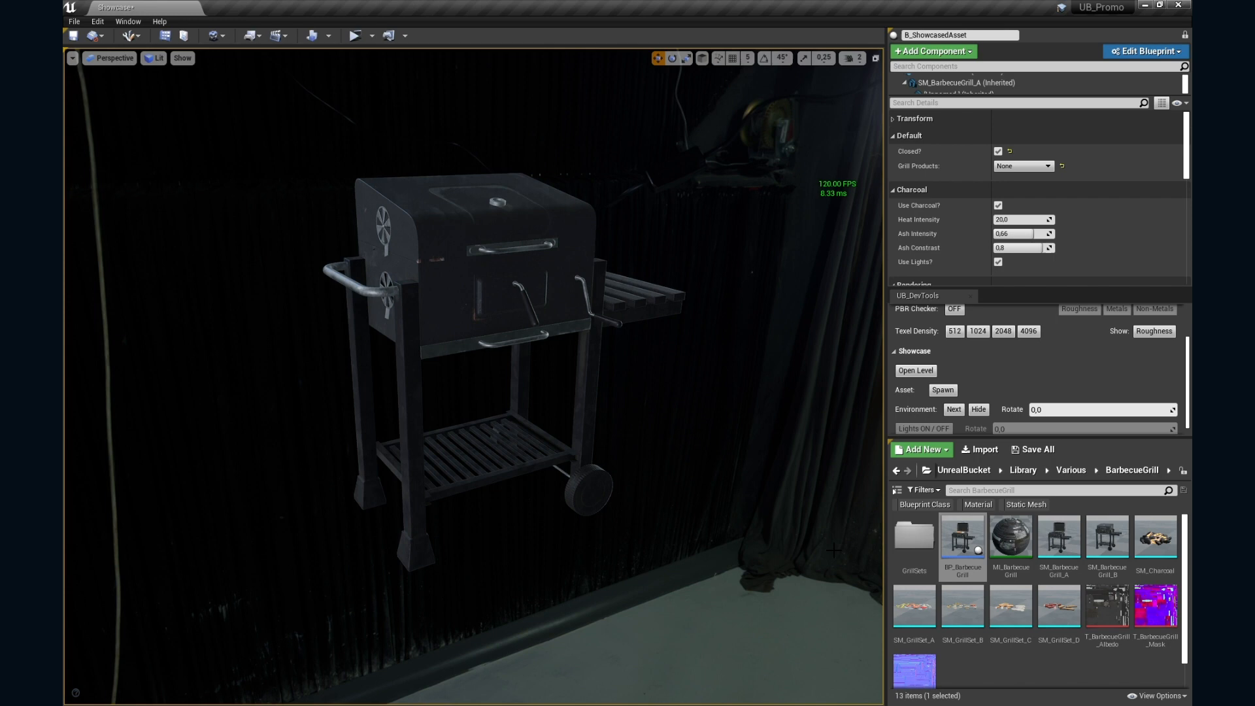
{"action": "mouse_move", "coordinate": [962, 538]}
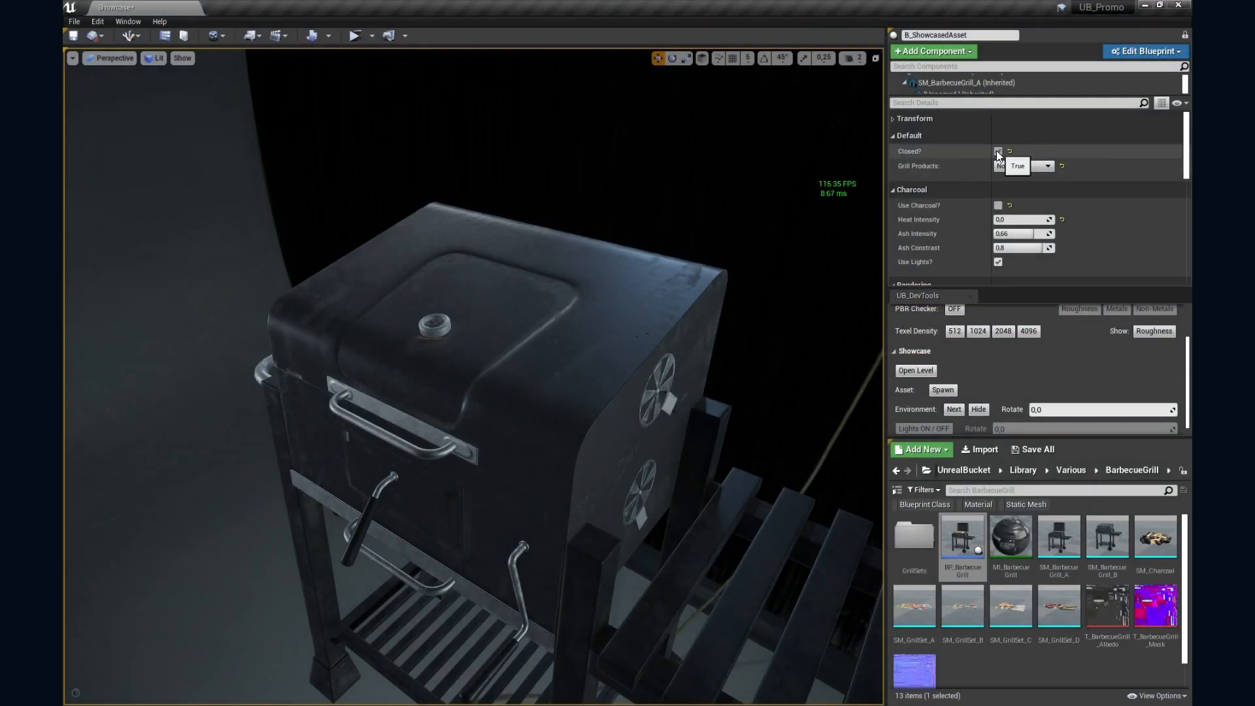
- Open the grill lid, enable Use Charcoal, and raise Heat Intensity so the coals glow
{"action": "left_click", "coordinate": [998, 151]}
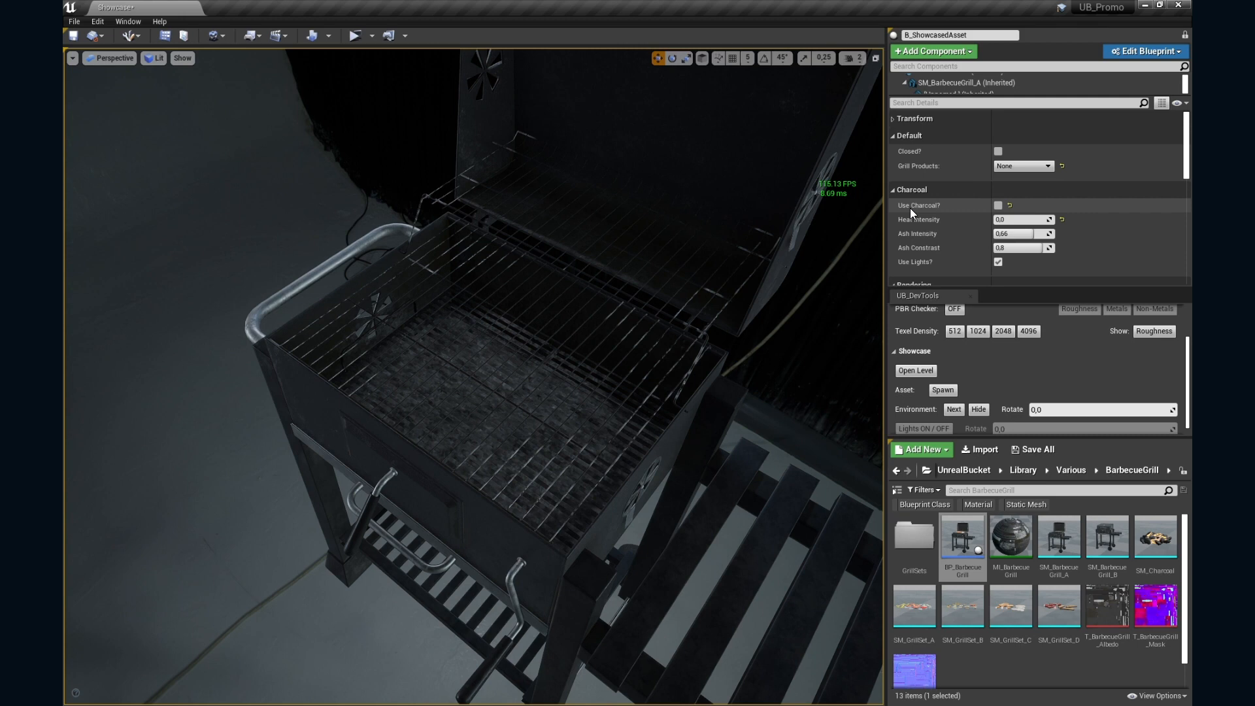
{"action": "left_click", "coordinate": [998, 204]}
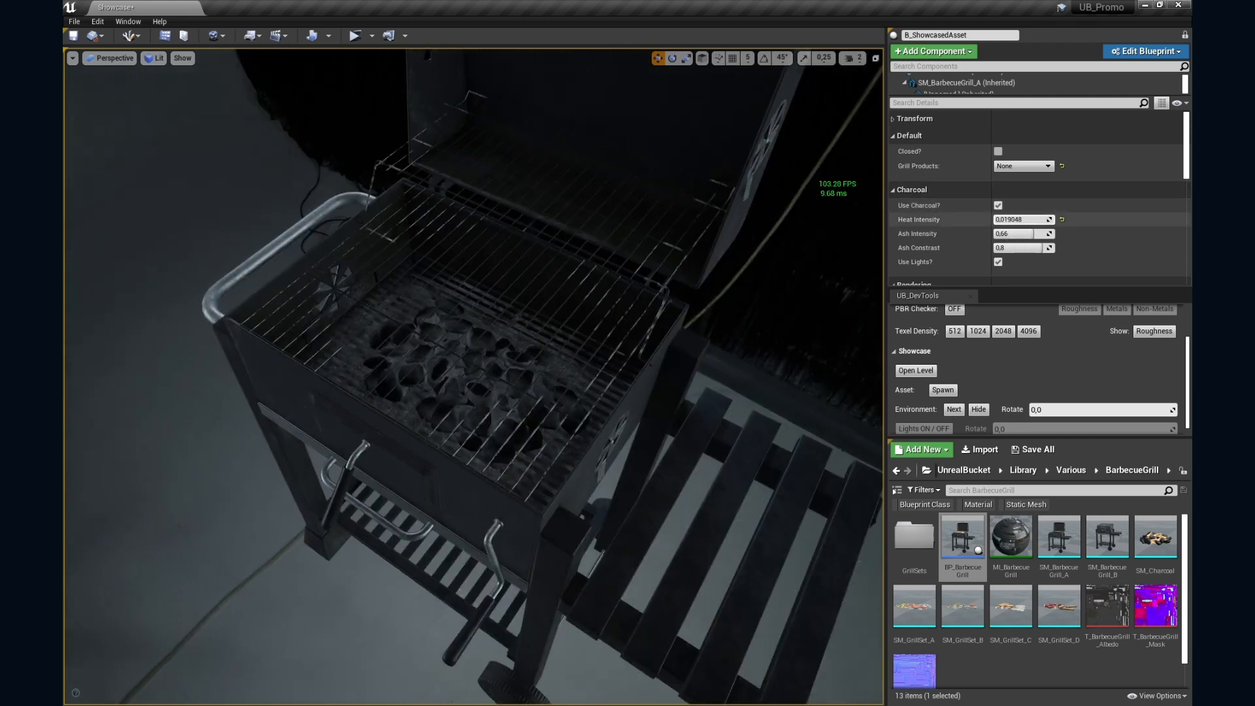
{"action": "type", "text": "2.654644"}
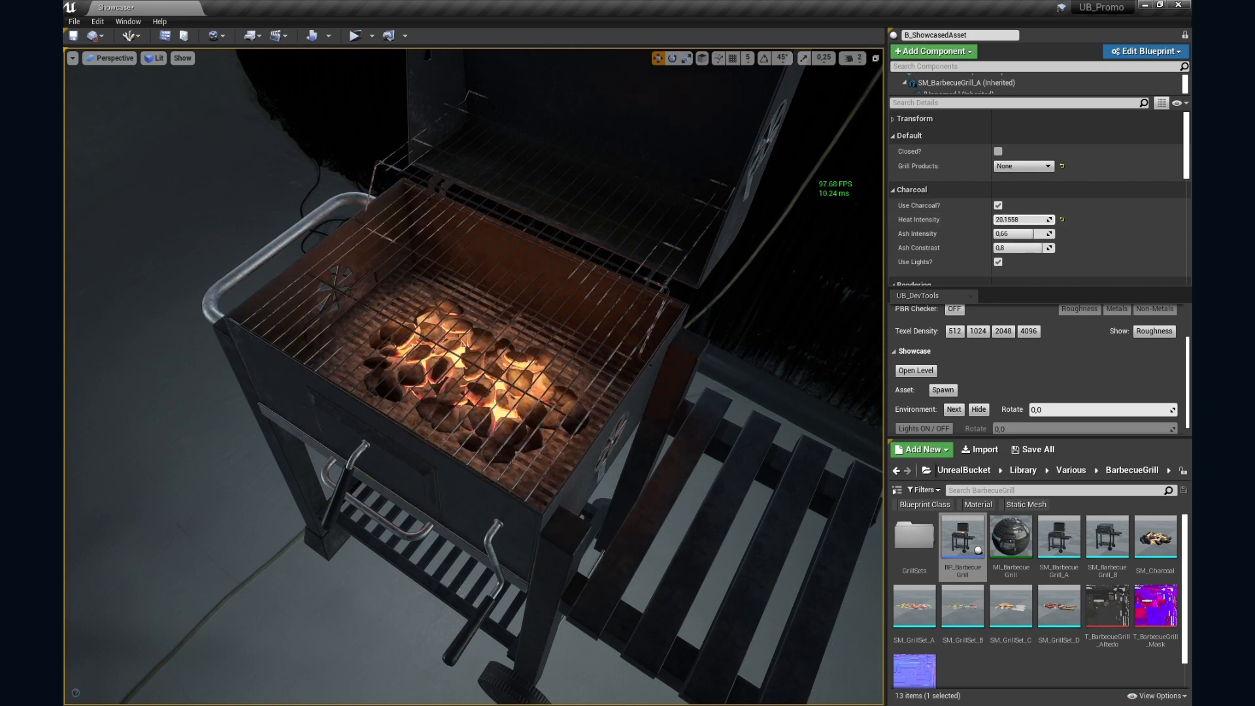
- Inspect the T_Charcoal_Mask texture and the M_Charcoal graph's TexCoord node
{"action": "double_click", "coordinate": [1154, 606]}
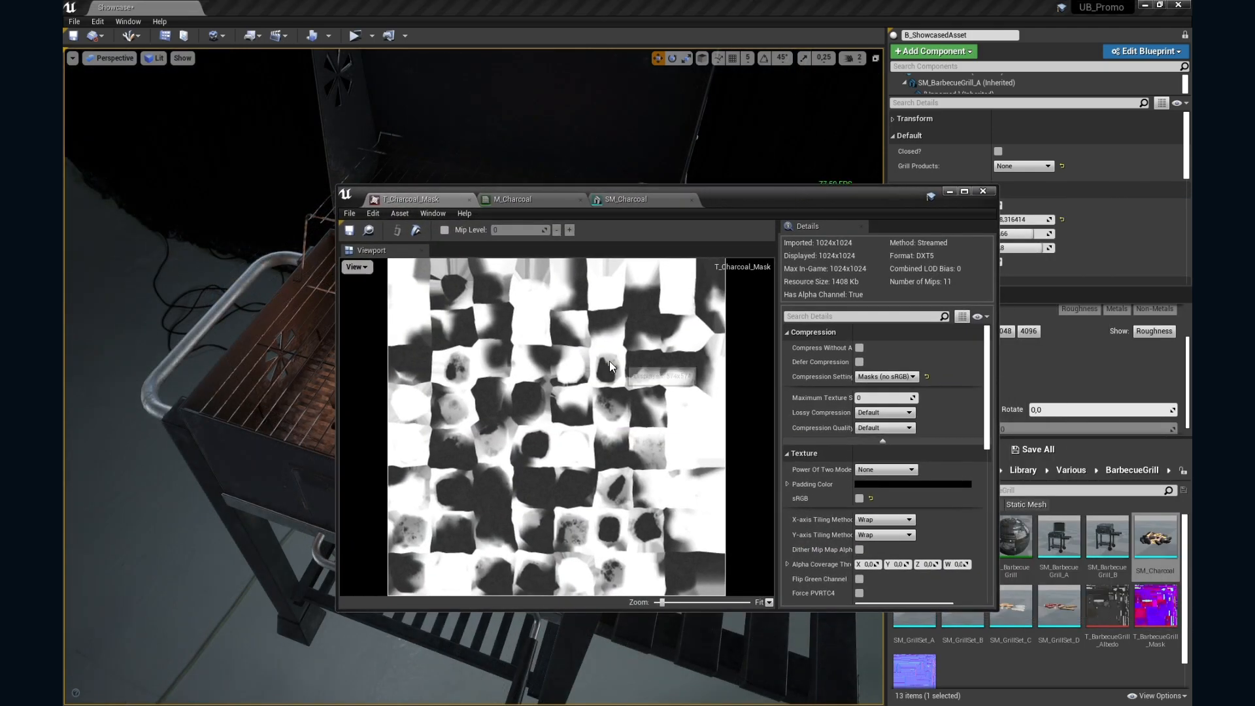
{"action": "mouse_move", "coordinate": [510, 199]}
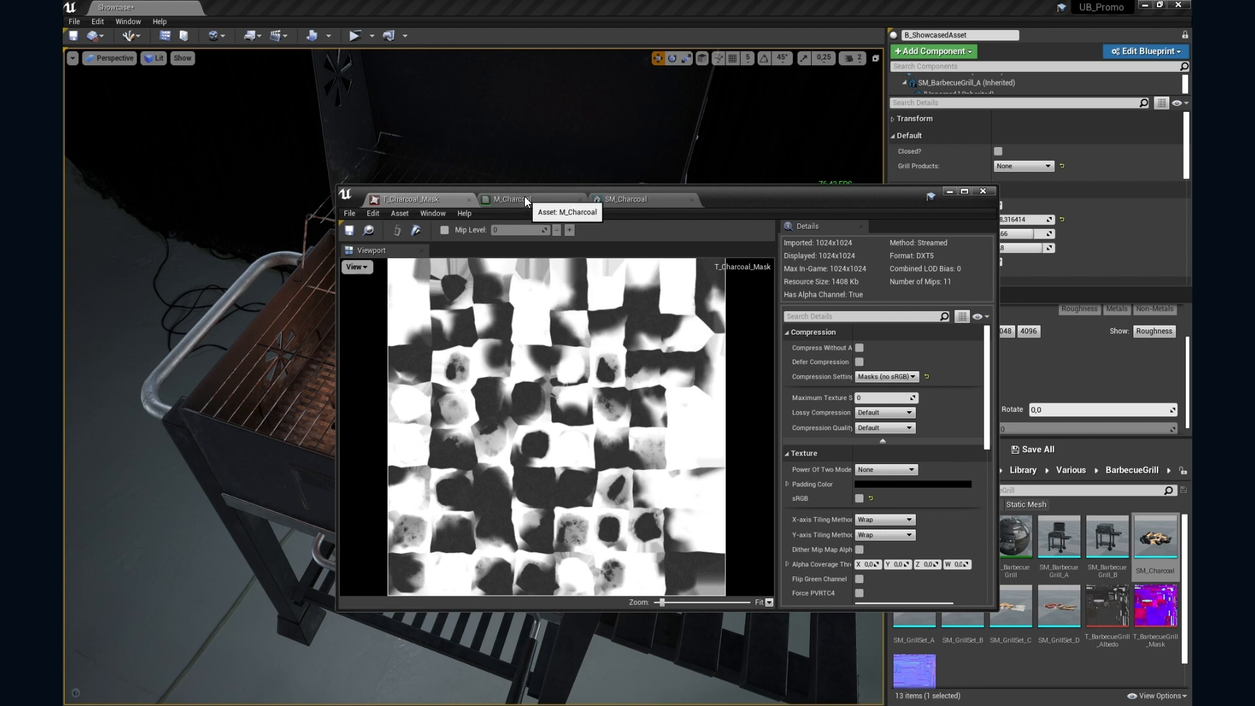
{"action": "left_click", "coordinate": [509, 199]}
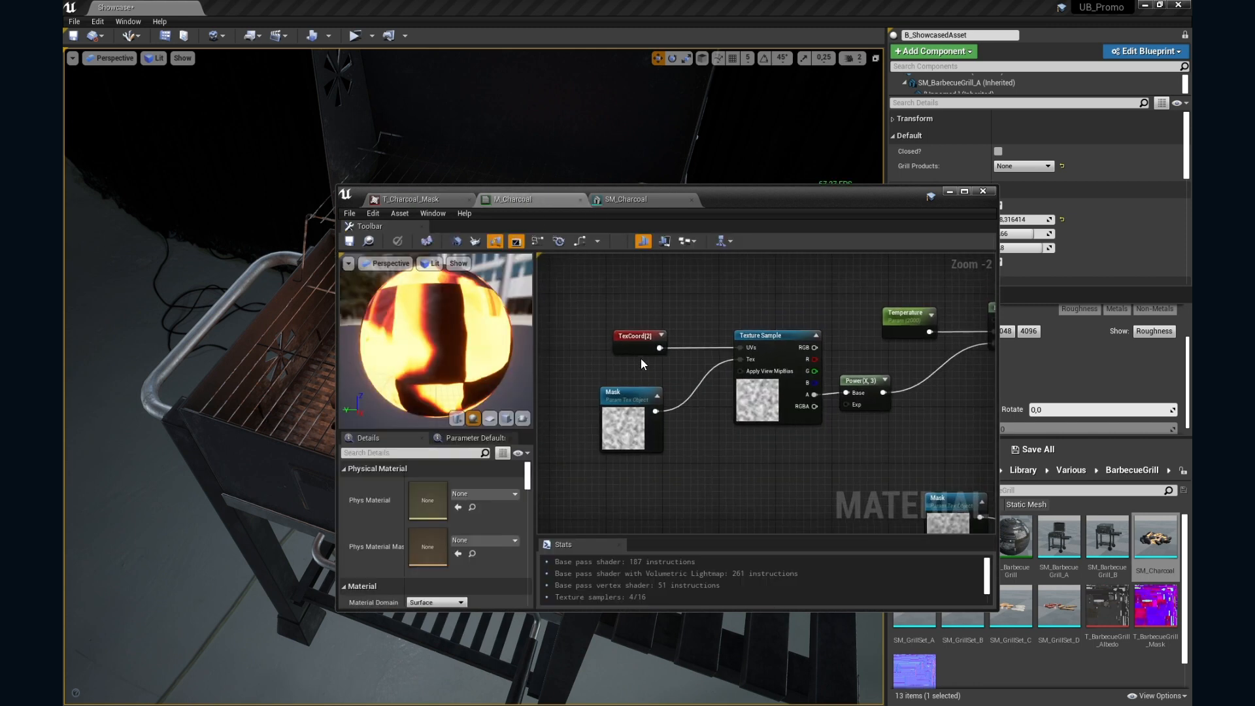
{"action": "left_click", "coordinate": [638, 335]}
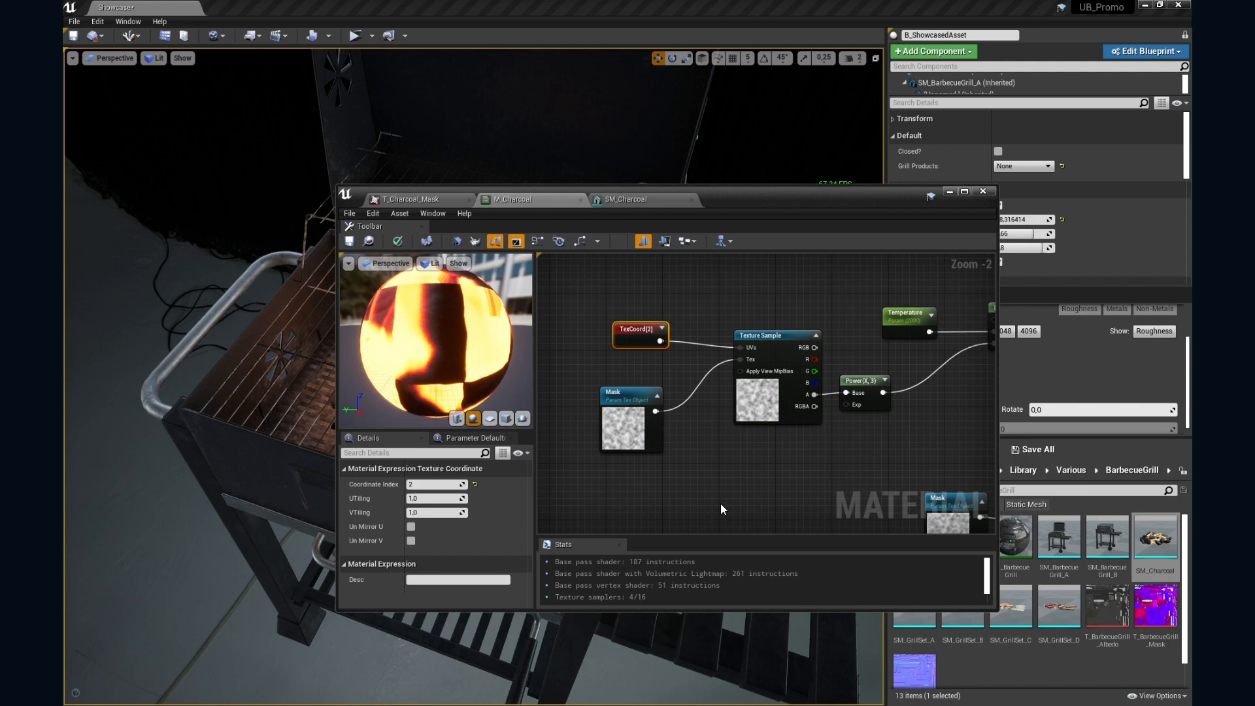
{"action": "left_click", "coordinate": [964, 192]}
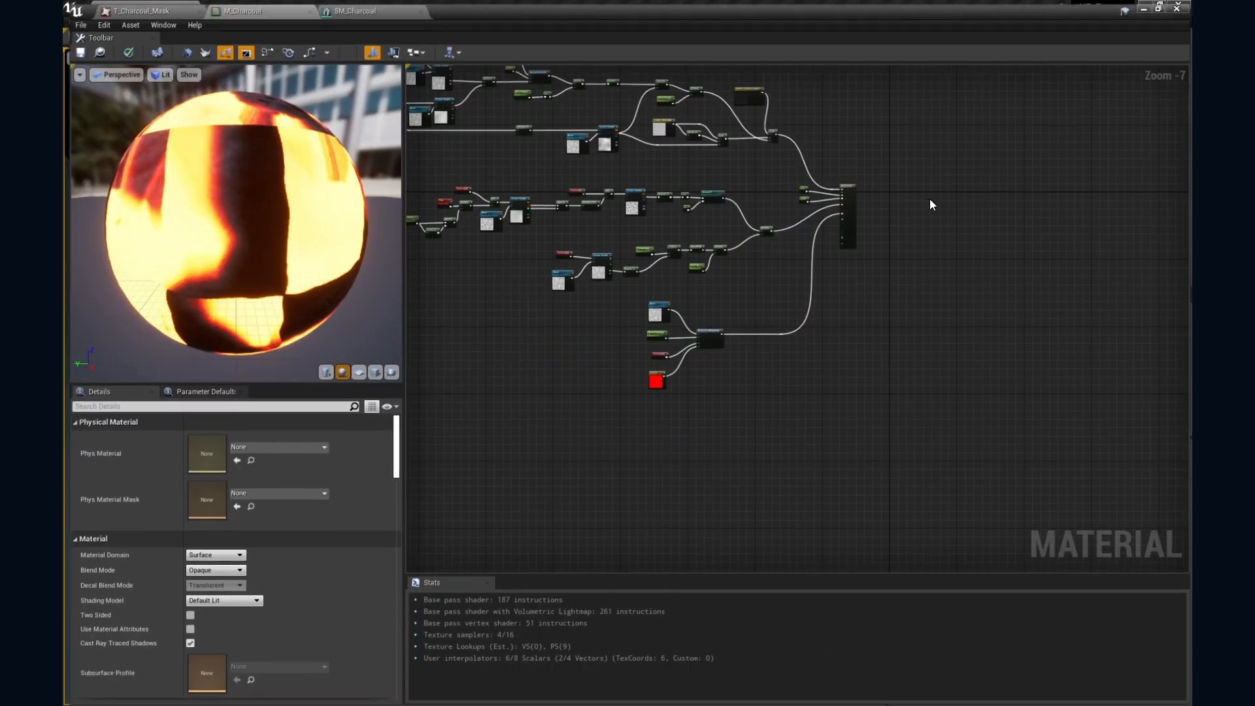
{"action": "scroll", "scroll_direction": "up", "scroll_amount": 3}
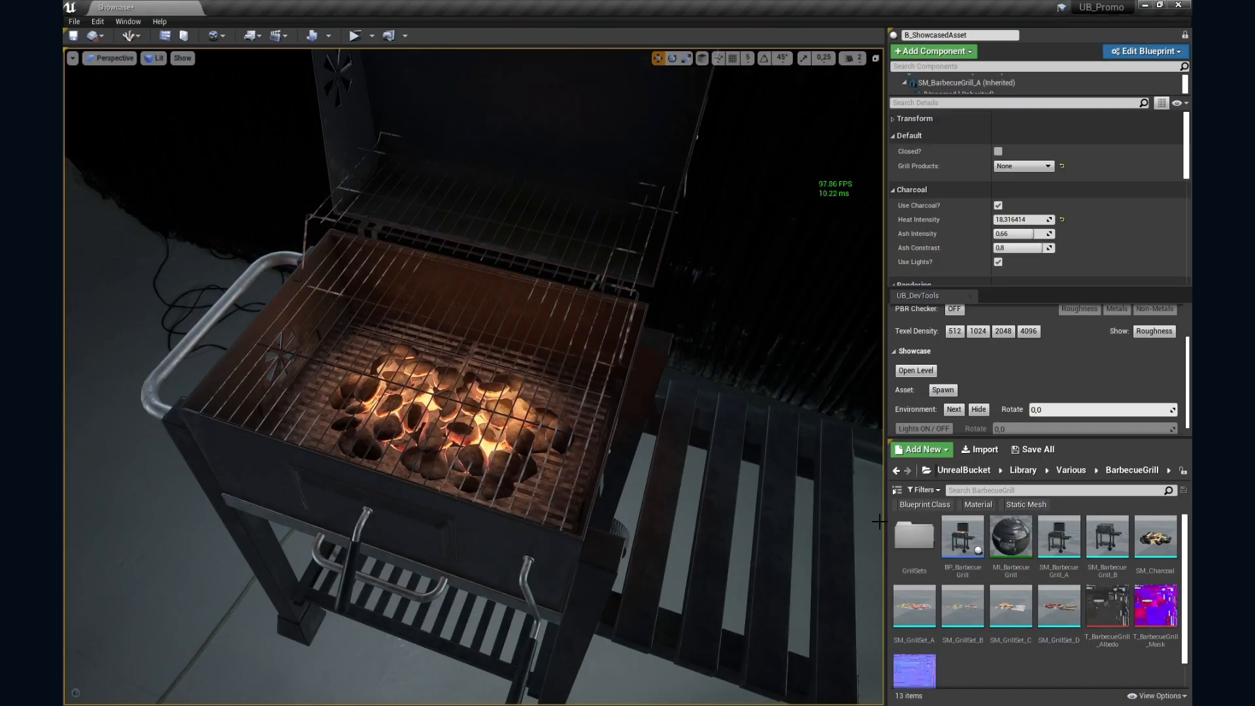
{"action": "double_click", "coordinate": [913, 541]}
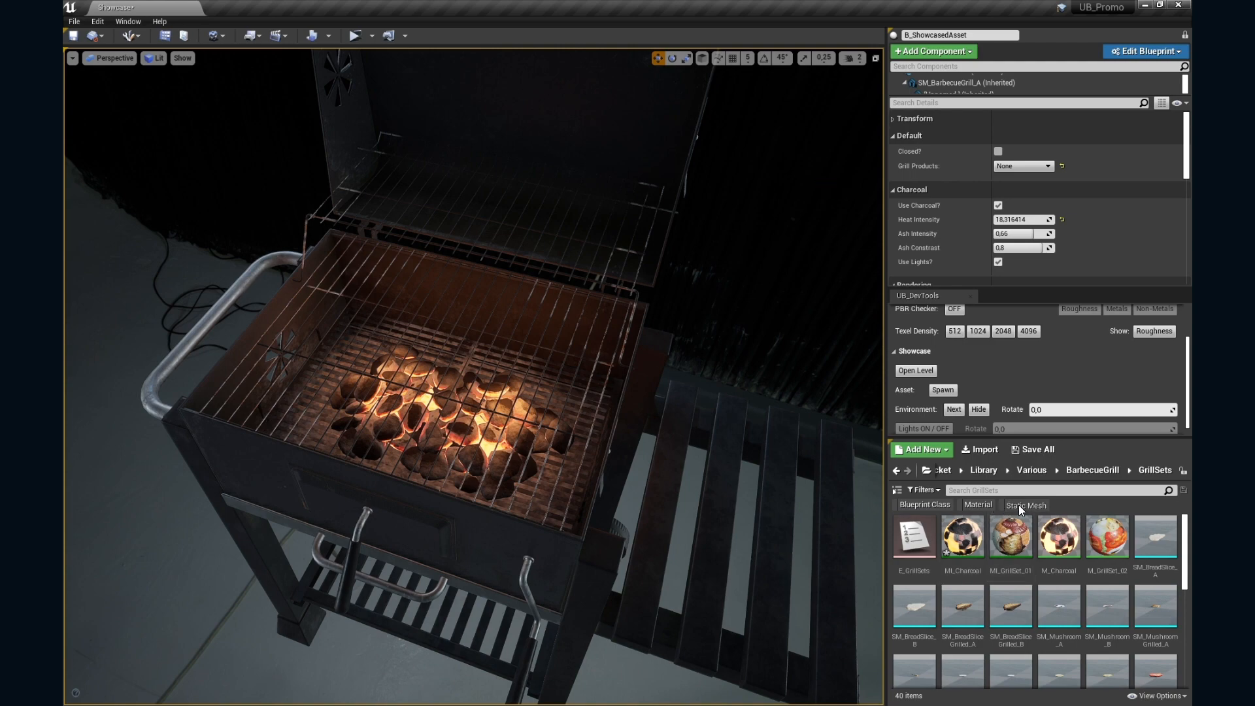
{"action": "left_click", "coordinate": [1026, 504]}
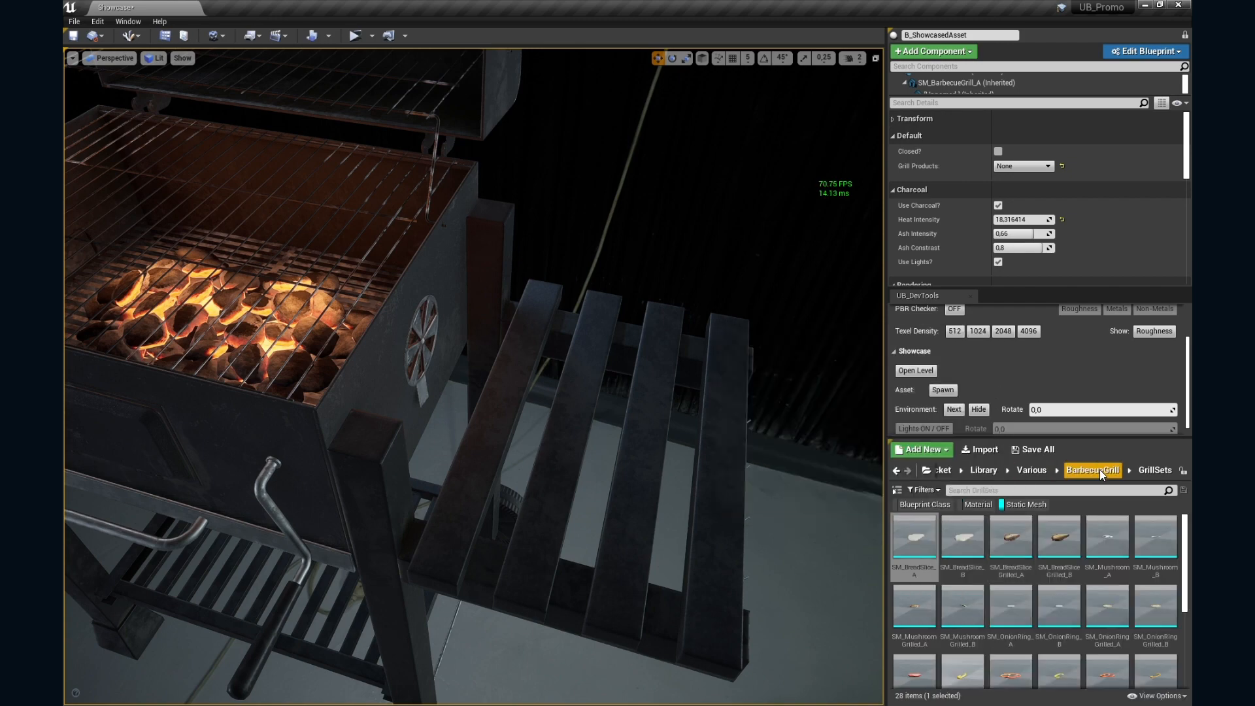
{"action": "left_click", "coordinate": [1093, 470]}
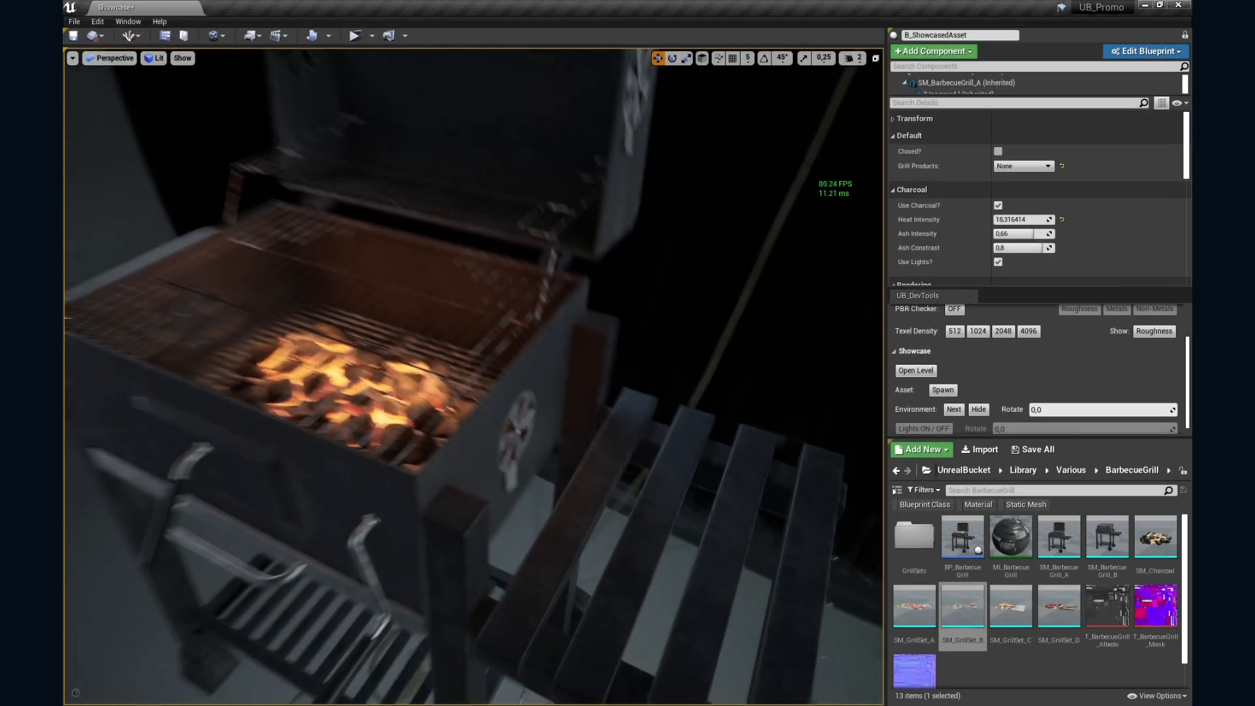
- Switch Grill Products from Vegetables to Sausages, then check Closed? to shut the lid
{"action": "left_click", "coordinate": [1023, 165]}
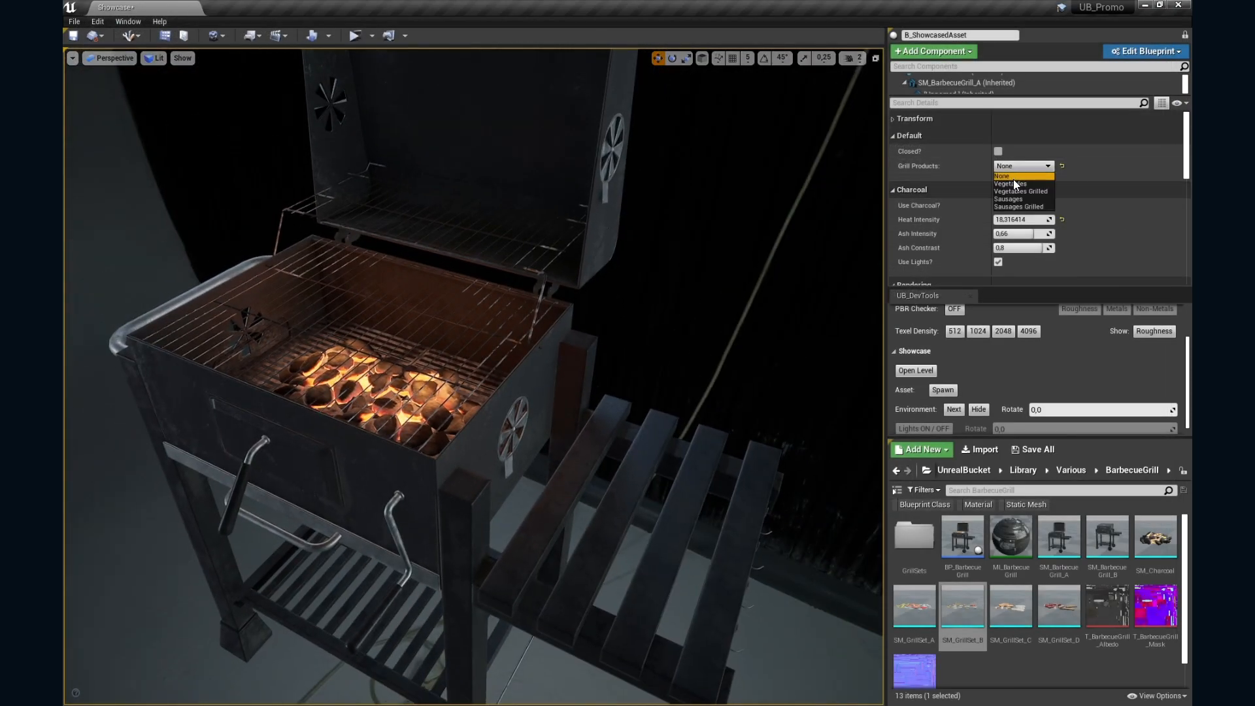
{"action": "left_click", "coordinate": [1011, 183]}
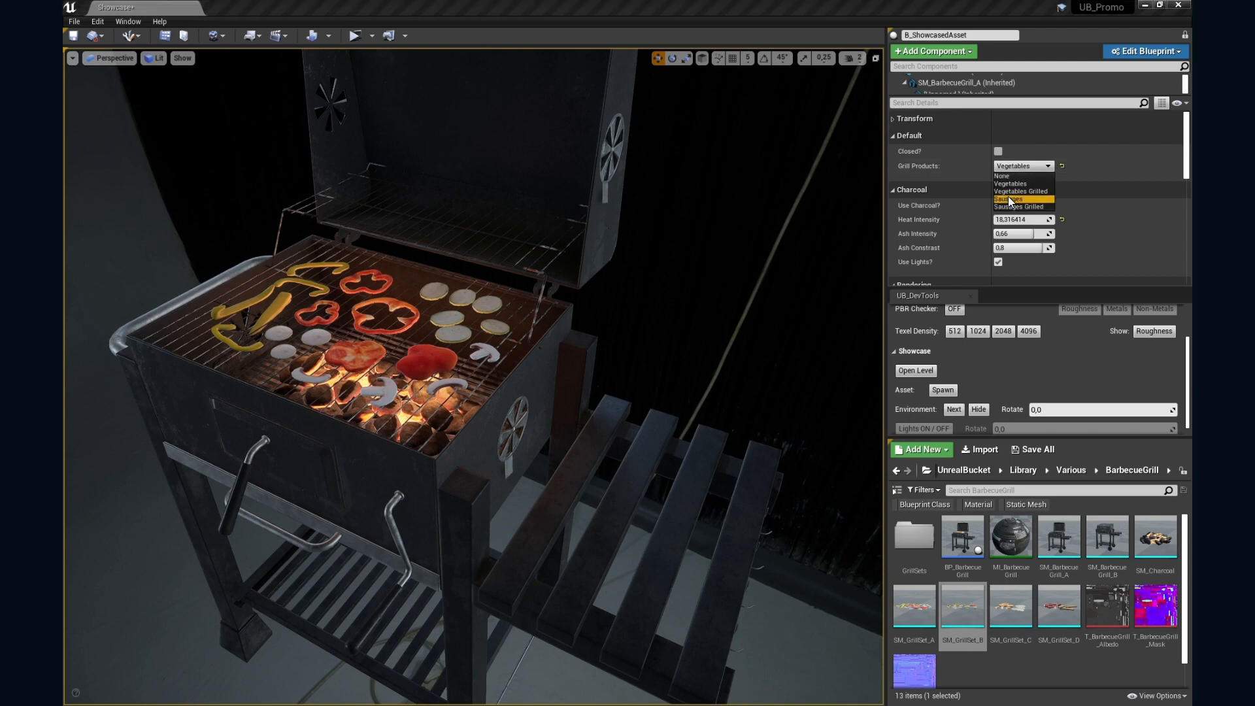
{"action": "left_click", "coordinate": [1010, 199]}
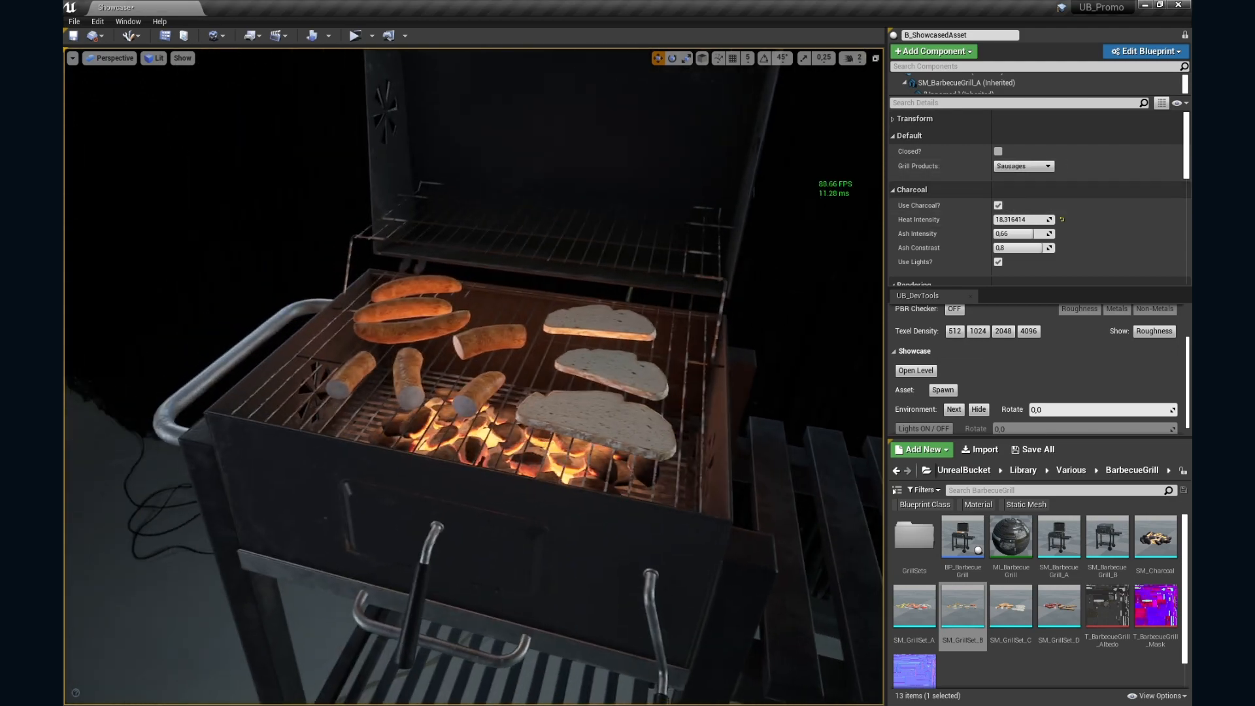
{"action": "left_click", "coordinate": [998, 151]}
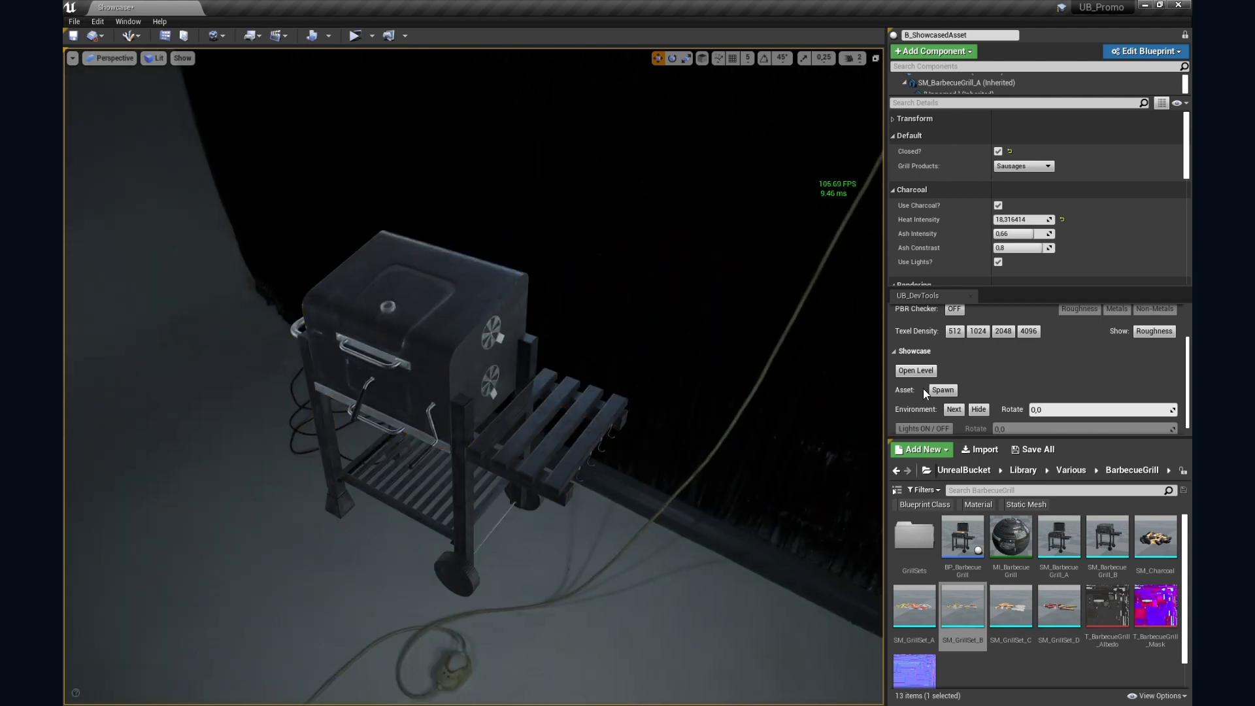
- Move the grill to the outdoor pavement environment and open Window > Place Actors
{"action": "left_click", "coordinate": [953, 409]}
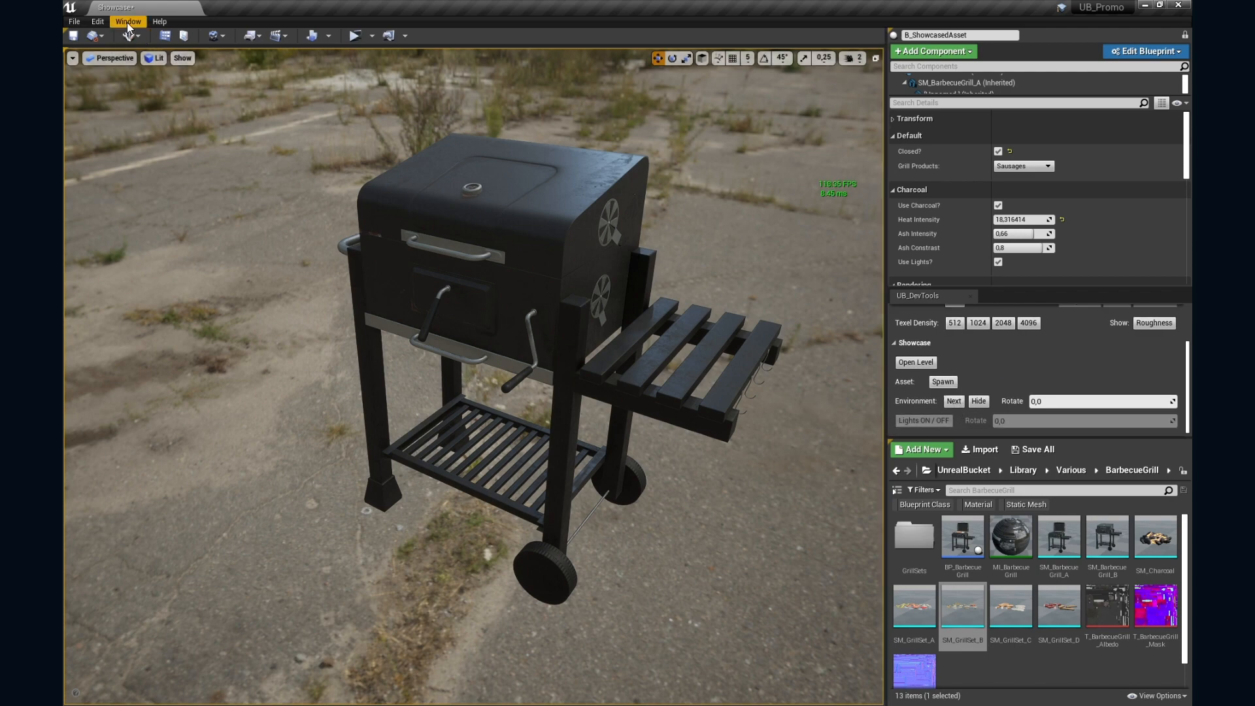
{"action": "left_click", "coordinate": [127, 21]}
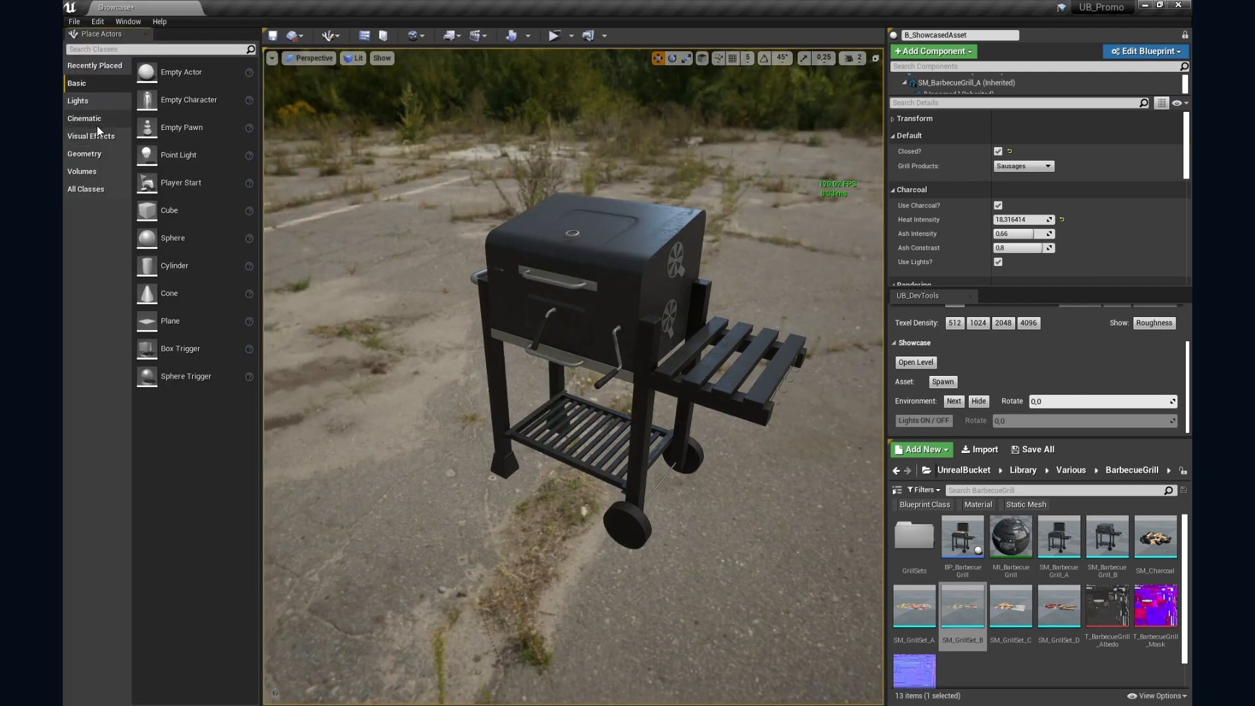
{"action": "left_click", "coordinate": [78, 100]}
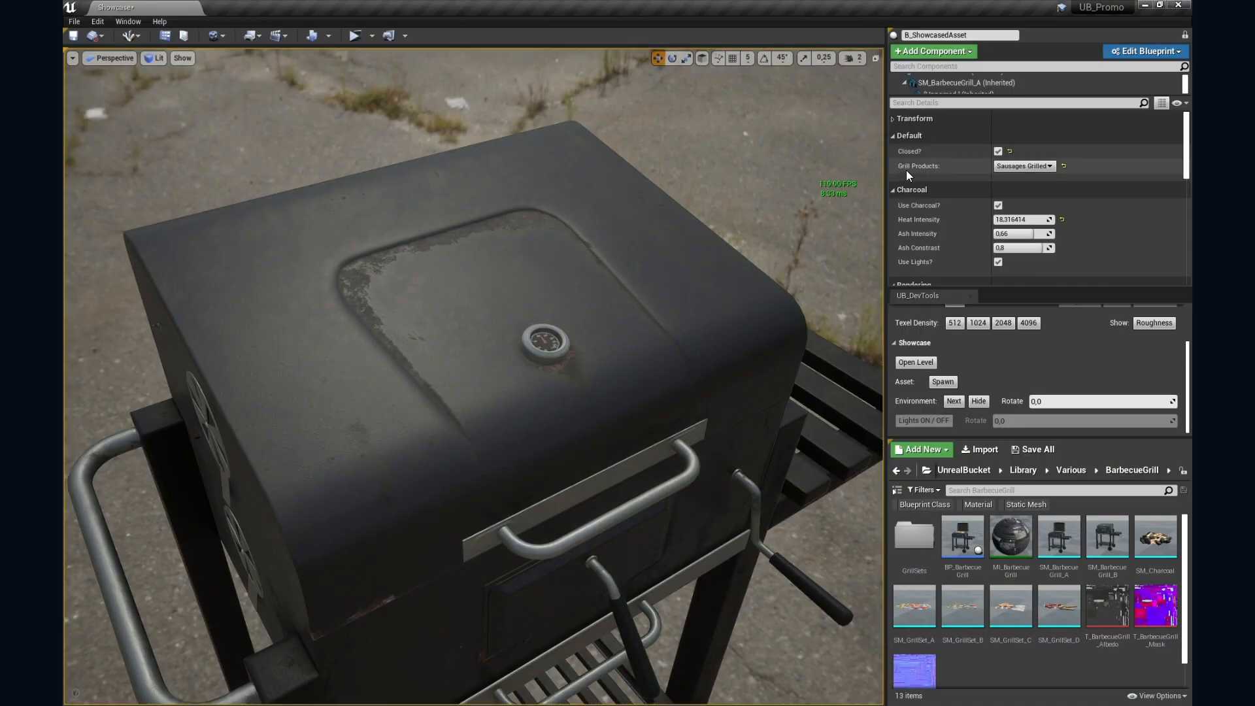
- Uncheck Closed?, search the Content Browser for 'grilled', and filter to Static Mesh
{"action": "left_click", "coordinate": [997, 151]}
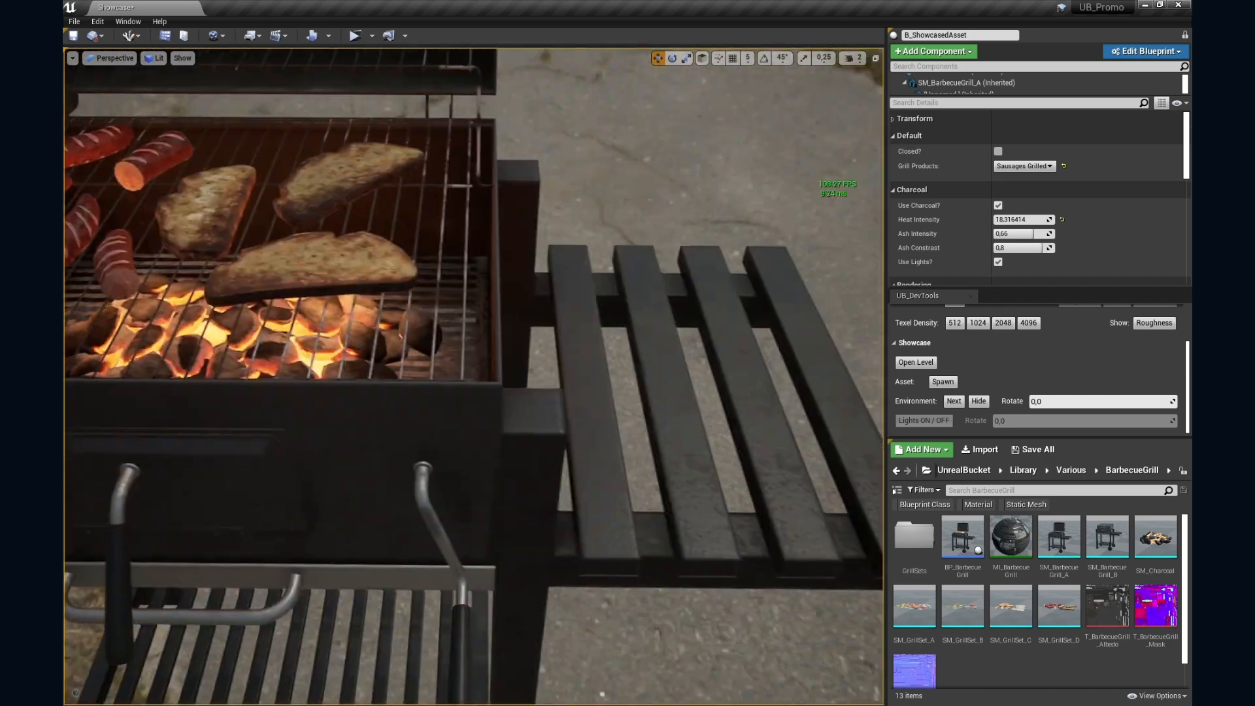
{"action": "left_click", "coordinate": [942, 381]}
{"action": "type", "text": "grilled"}
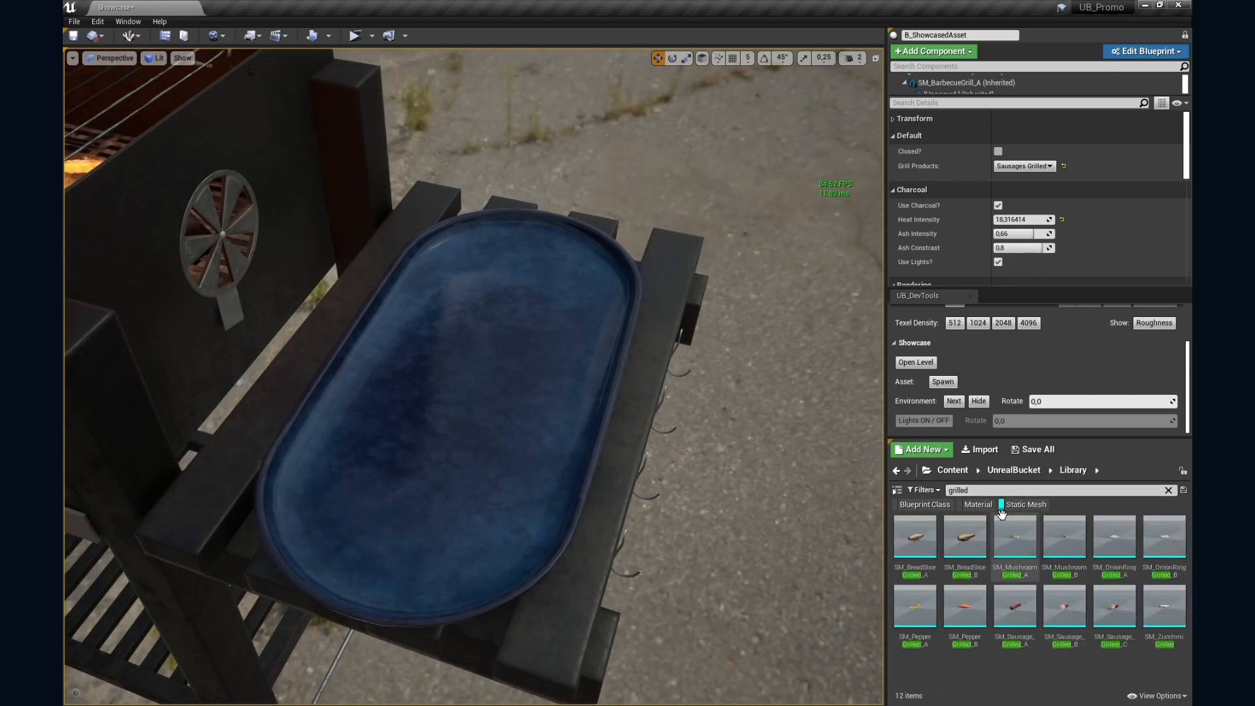
{"action": "left_click", "coordinate": [914, 536]}
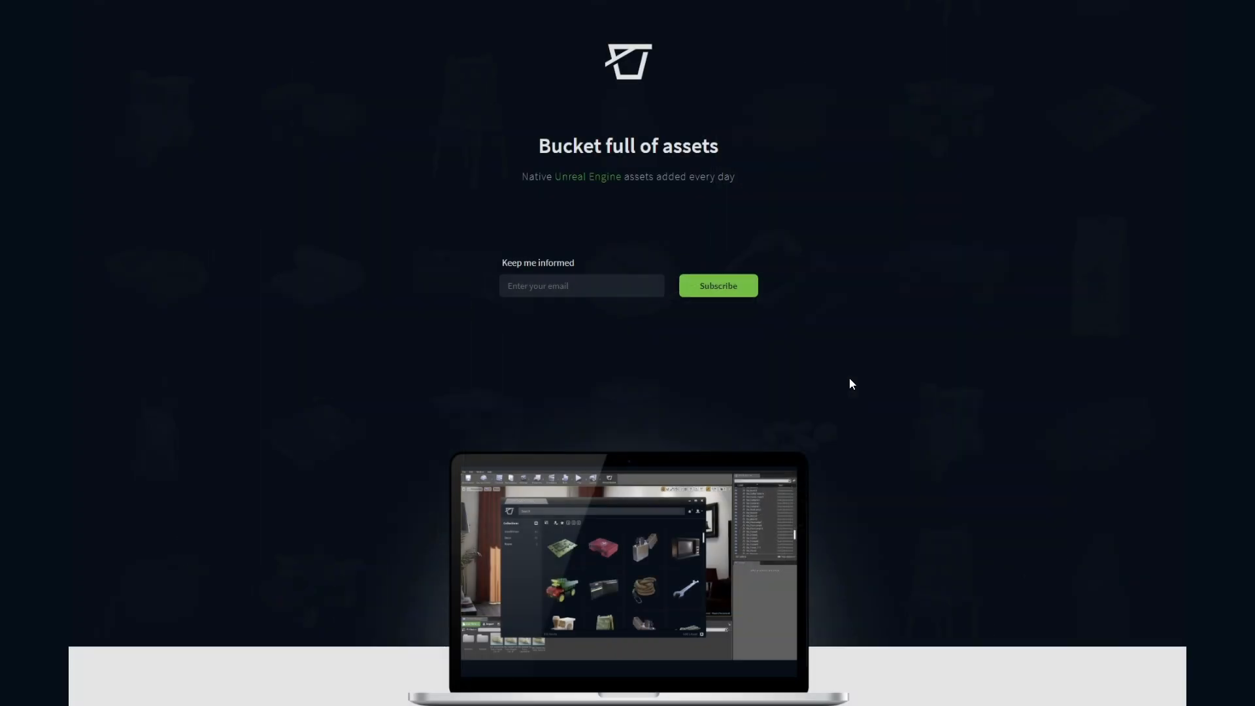
{"action": "mouse_move", "coordinate": [627, 306]}
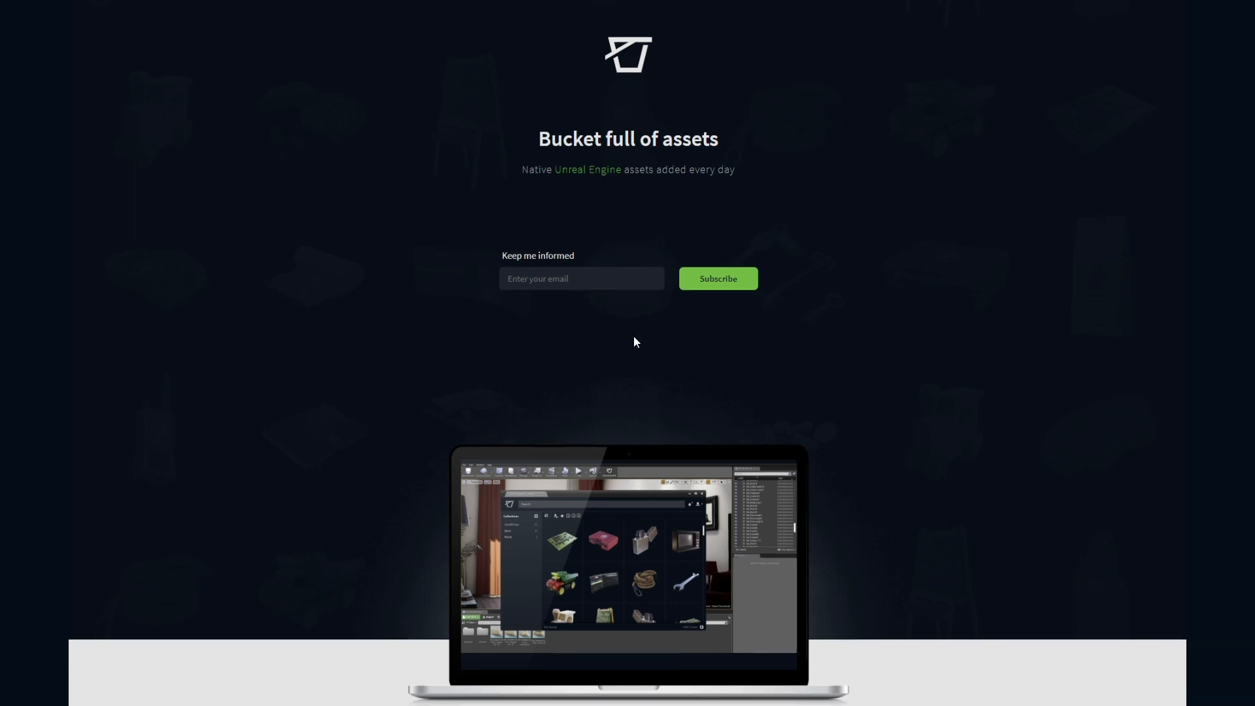
- Scroll the Unreal Bucket landing page down to the editor integration section
{"action": "scroll", "scroll_direction": "down", "scroll_amount": 3}
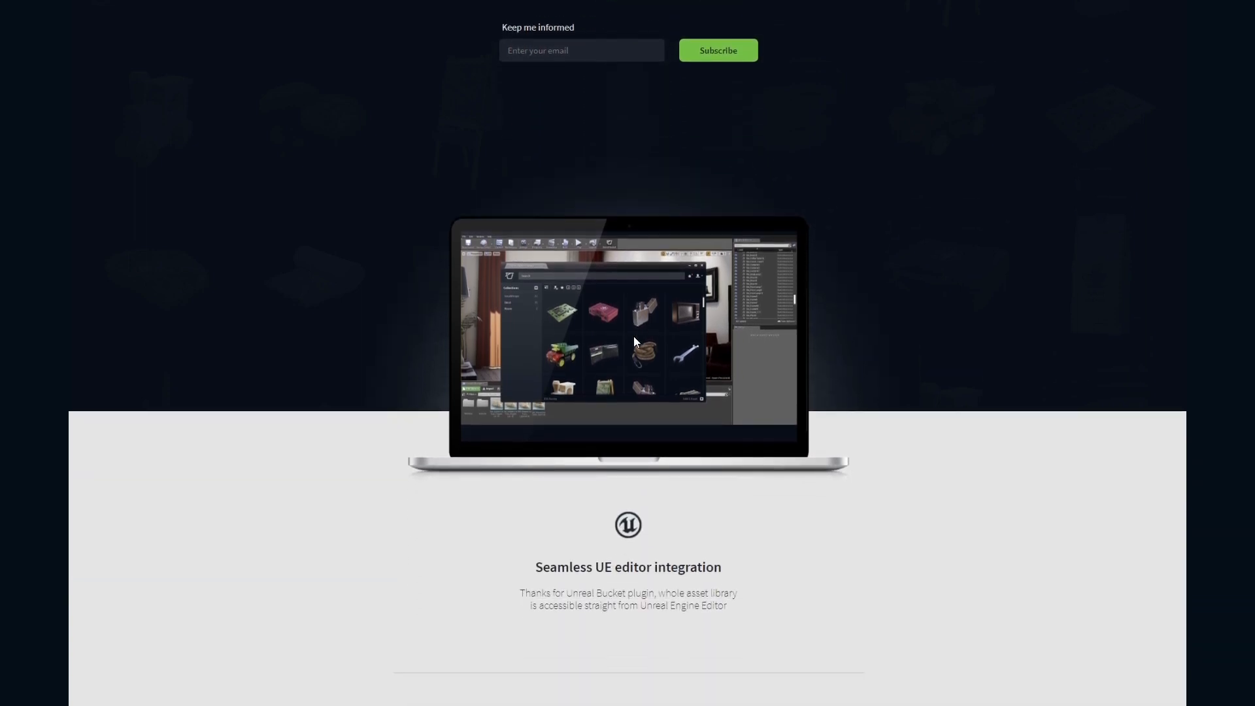